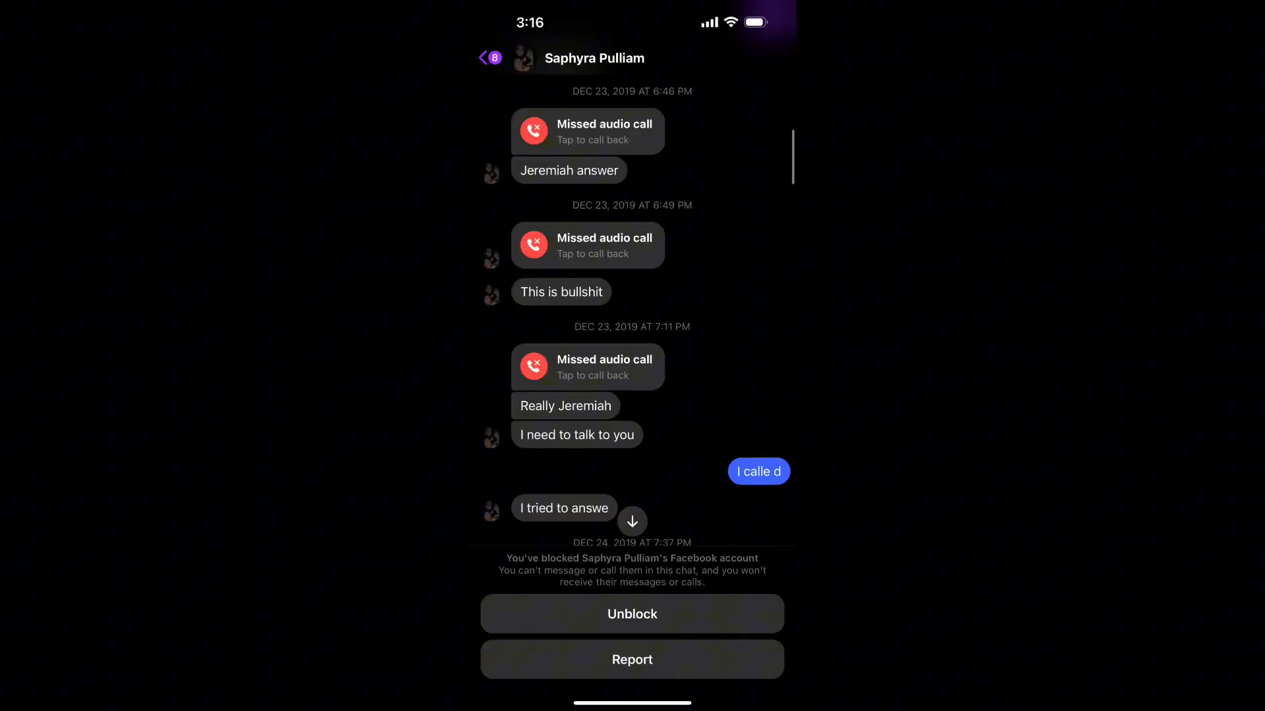
click(594, 58)
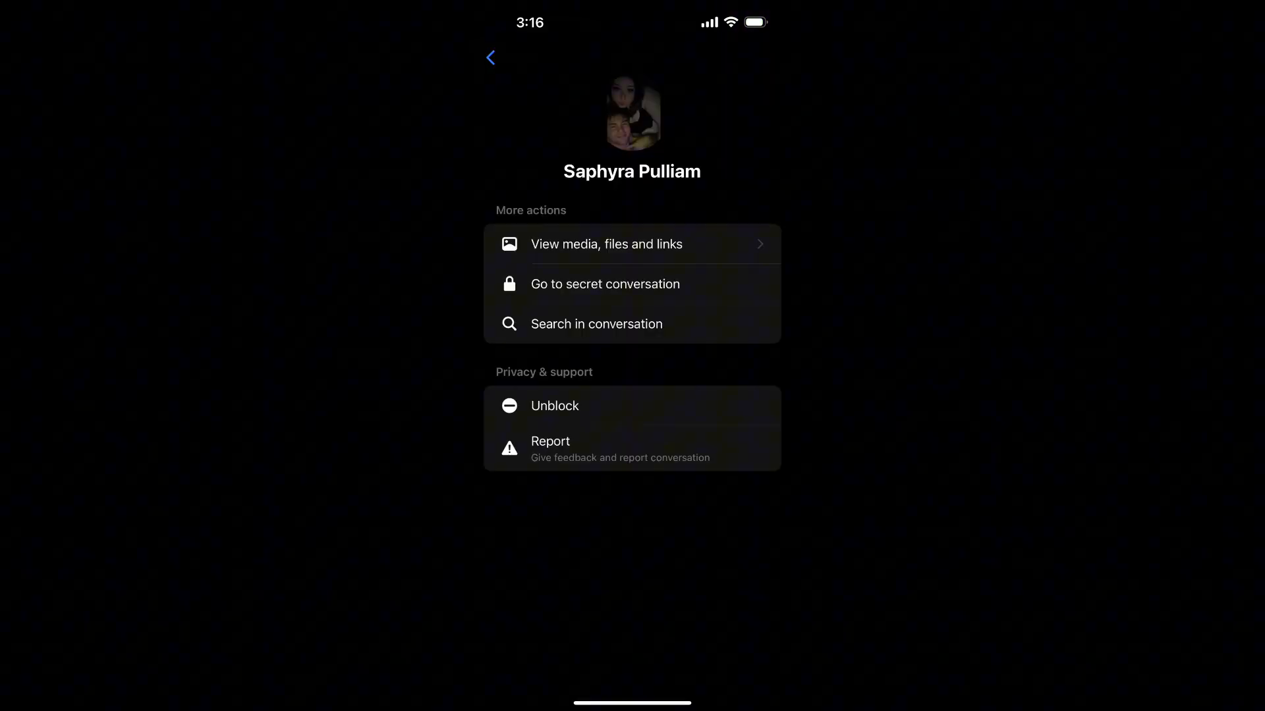
click(490, 58)
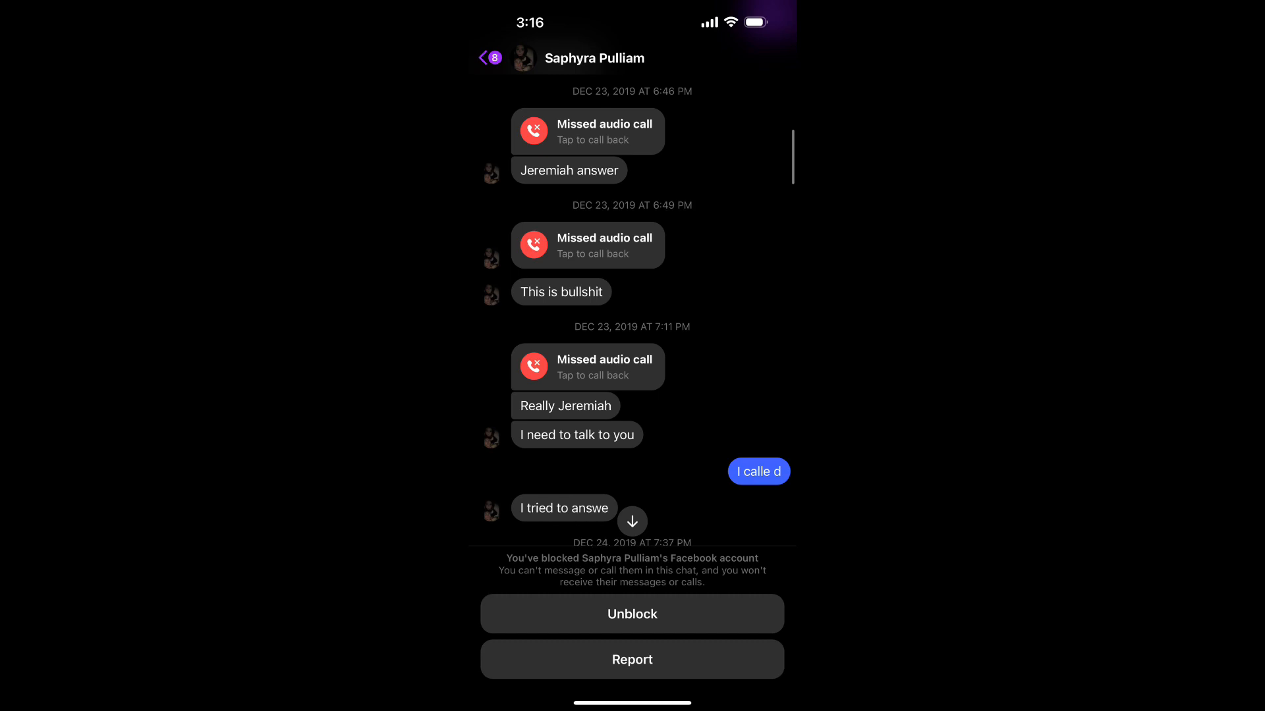
click(575, 57)
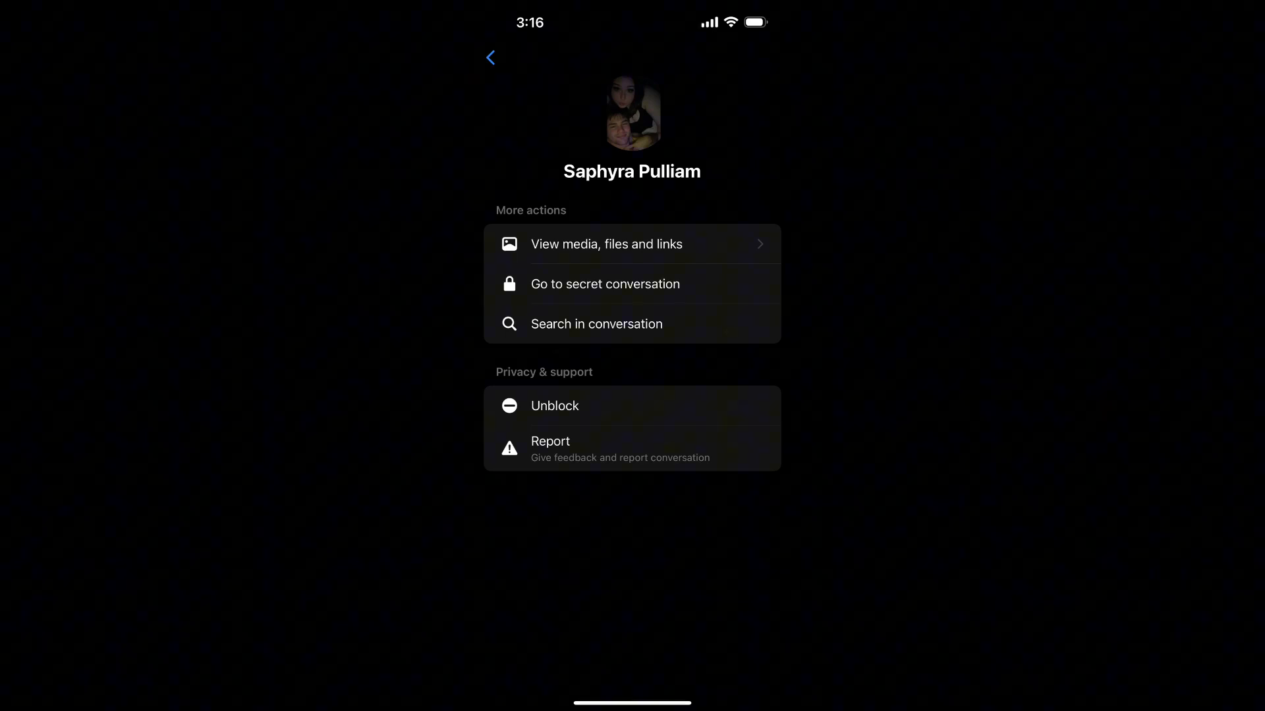
click(489, 57)
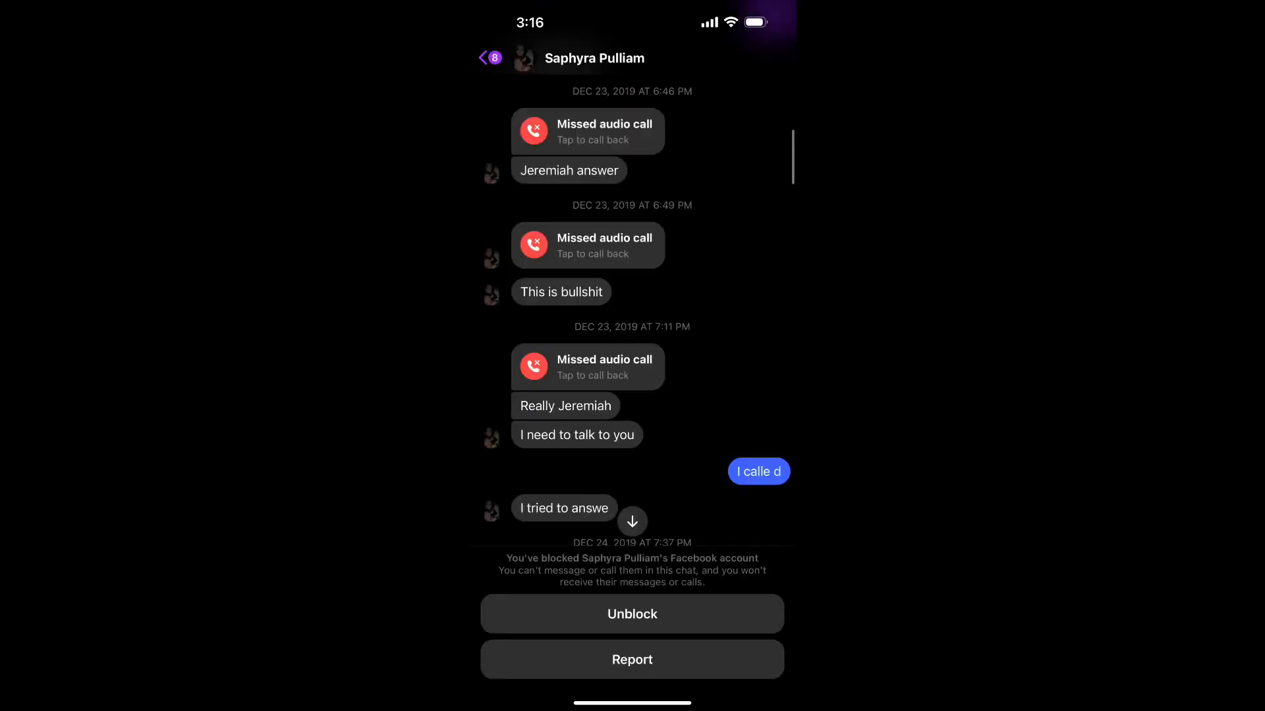